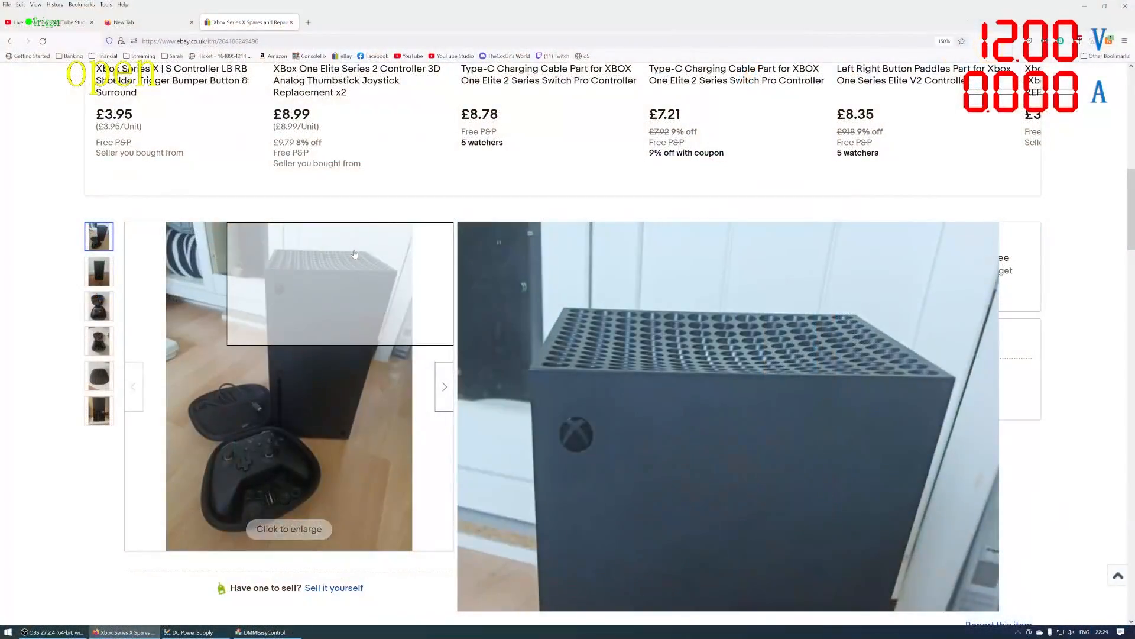
pyautogui.moveTo(293, 318)
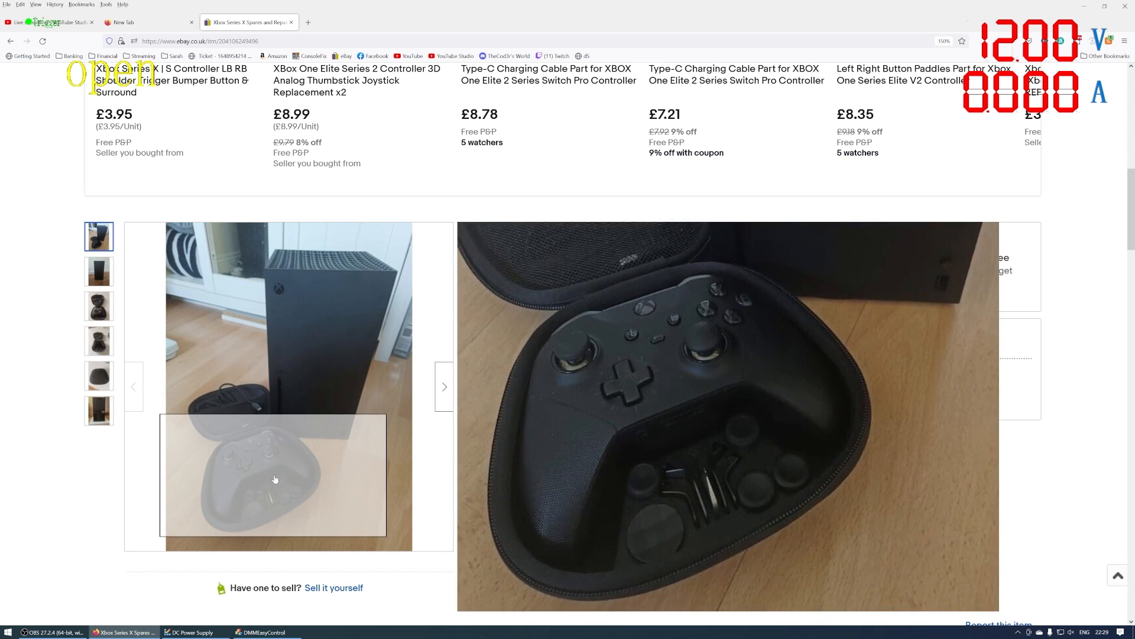
# Step: Review the faulty Xbox Series X order in the My eBay purchase history
pyautogui.click(100, 341)
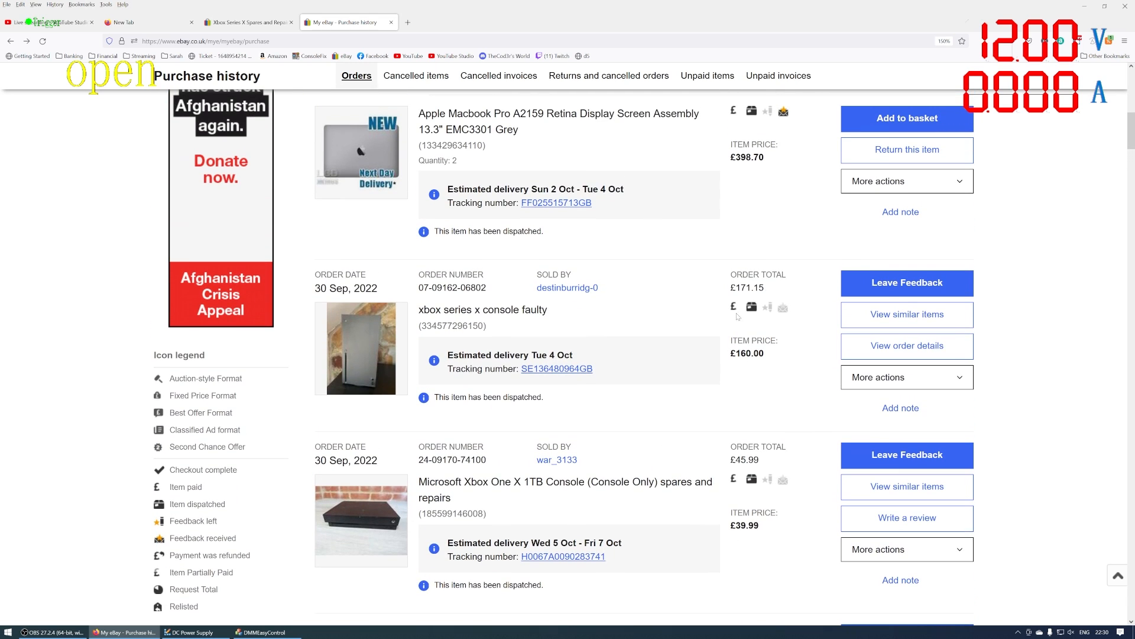
pyautogui.moveTo(766, 306)
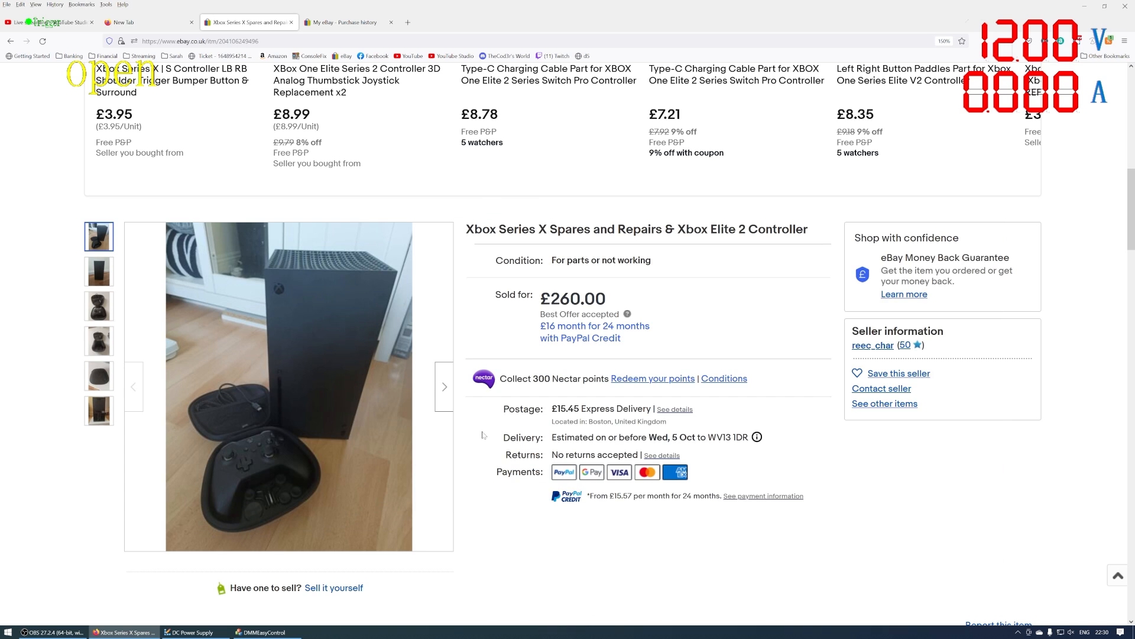
pyautogui.scroll(-3)
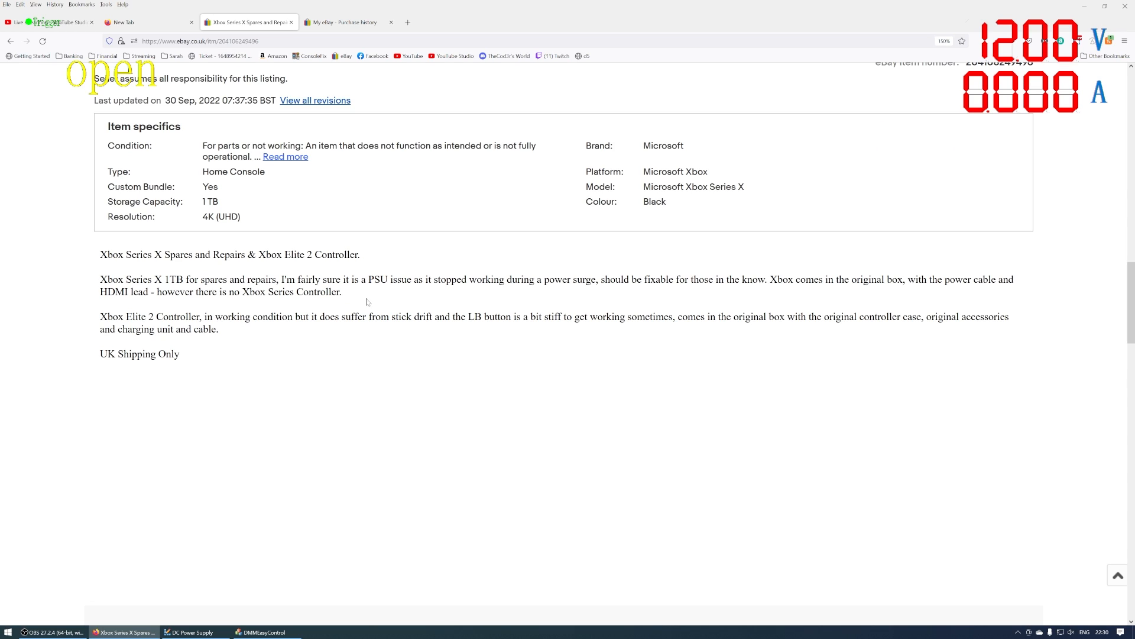
pyautogui.moveTo(601, 301)
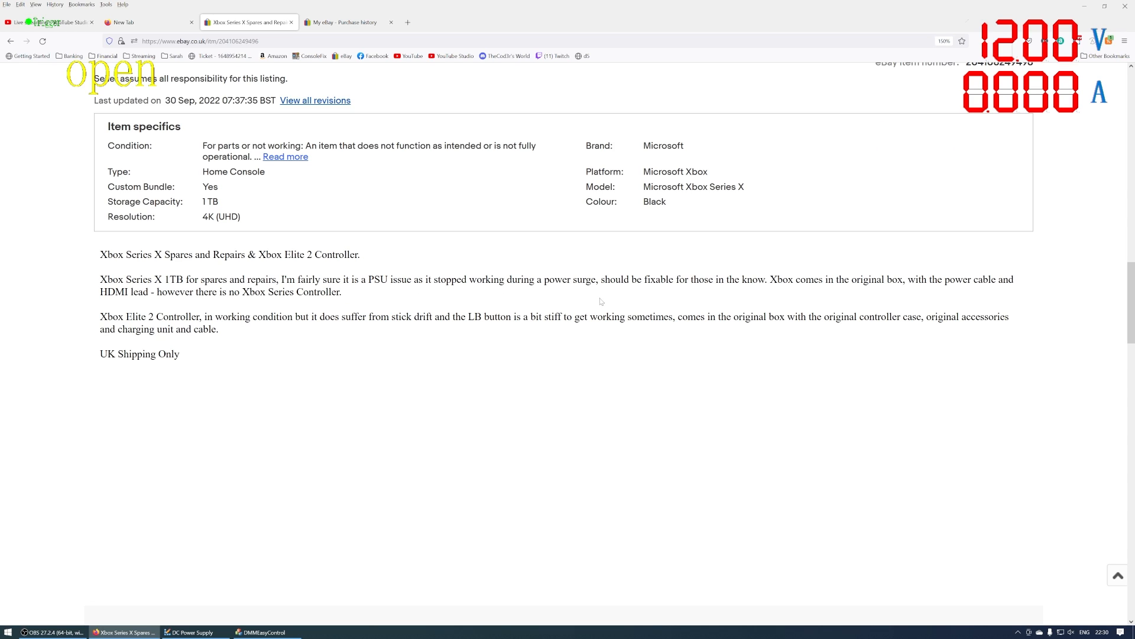
pyautogui.moveTo(649, 291)
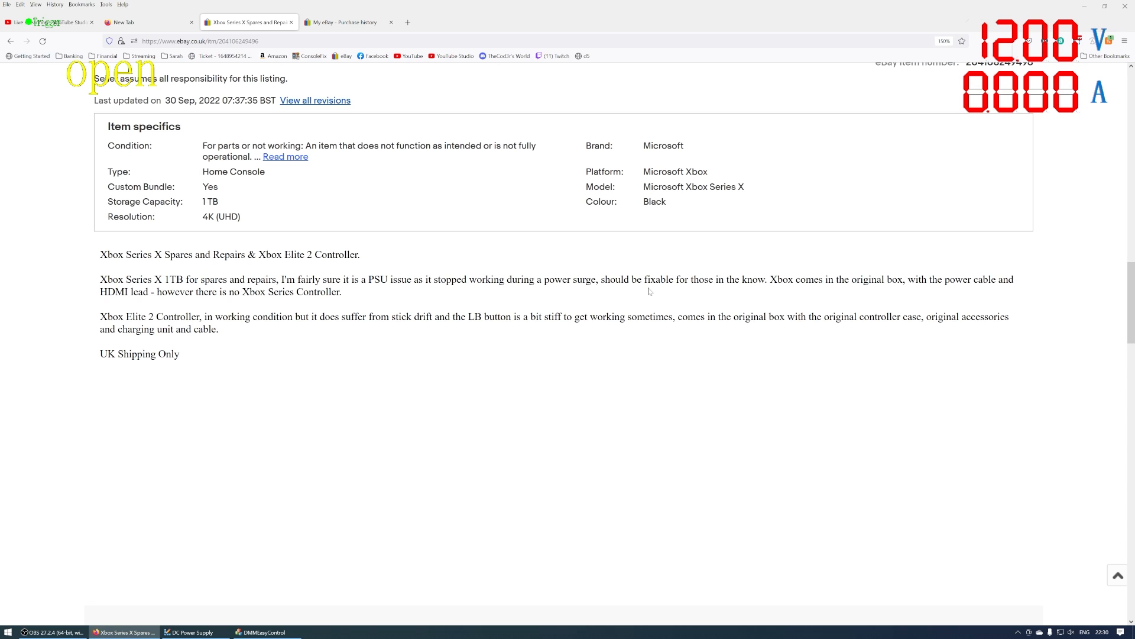
pyautogui.moveTo(841, 309)
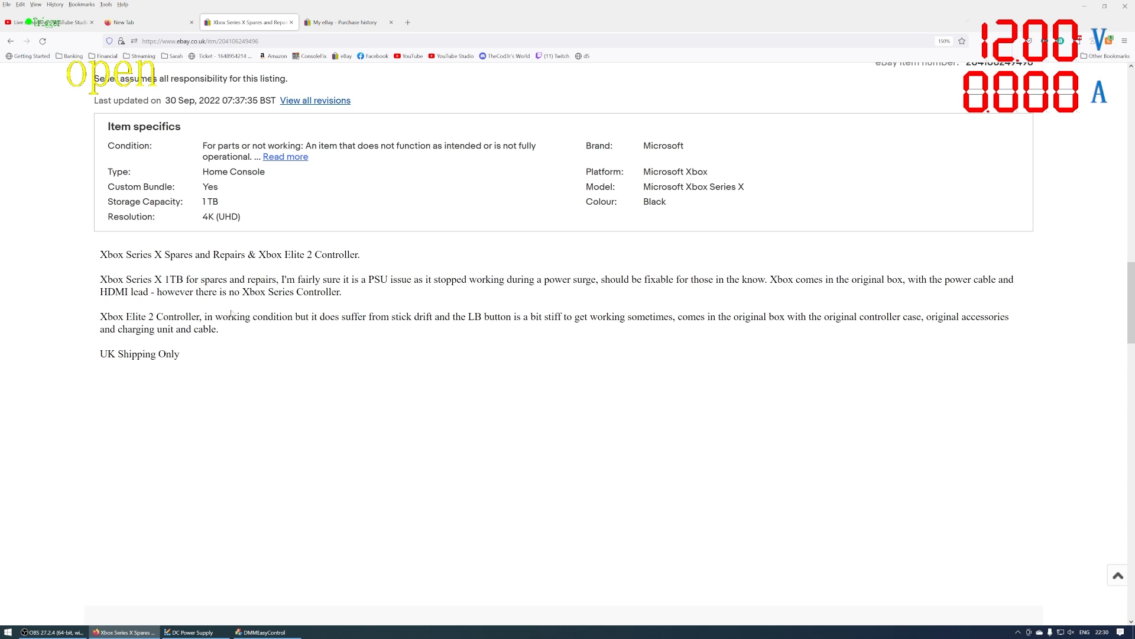
pyautogui.moveTo(232, 312)
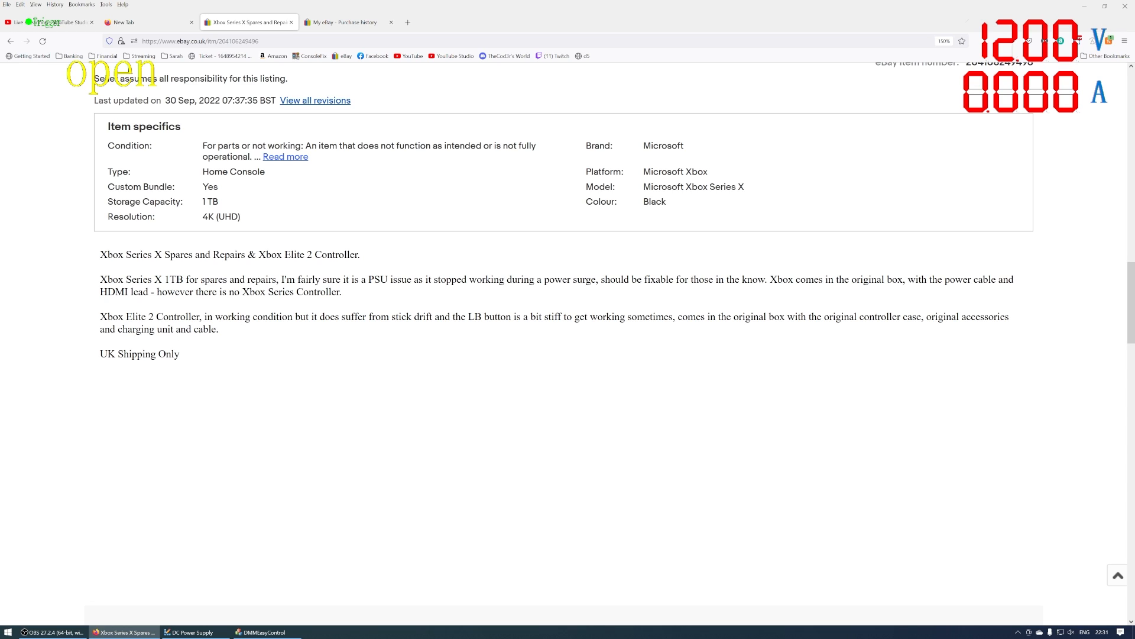
pyautogui.moveTo(182, 357)
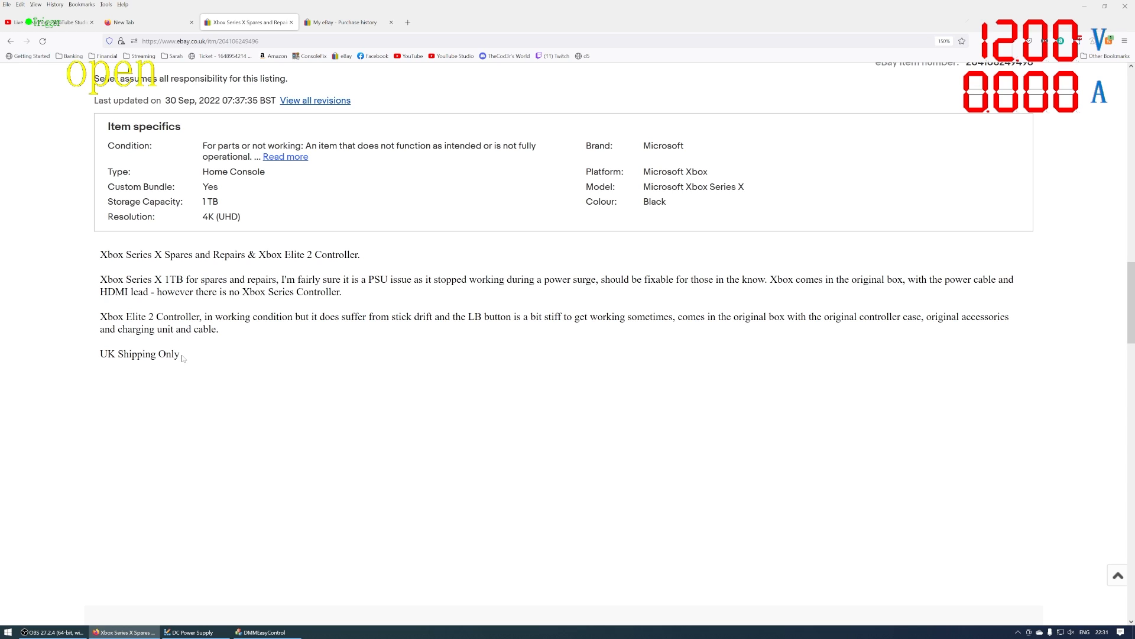
pyautogui.moveTo(92, 233)
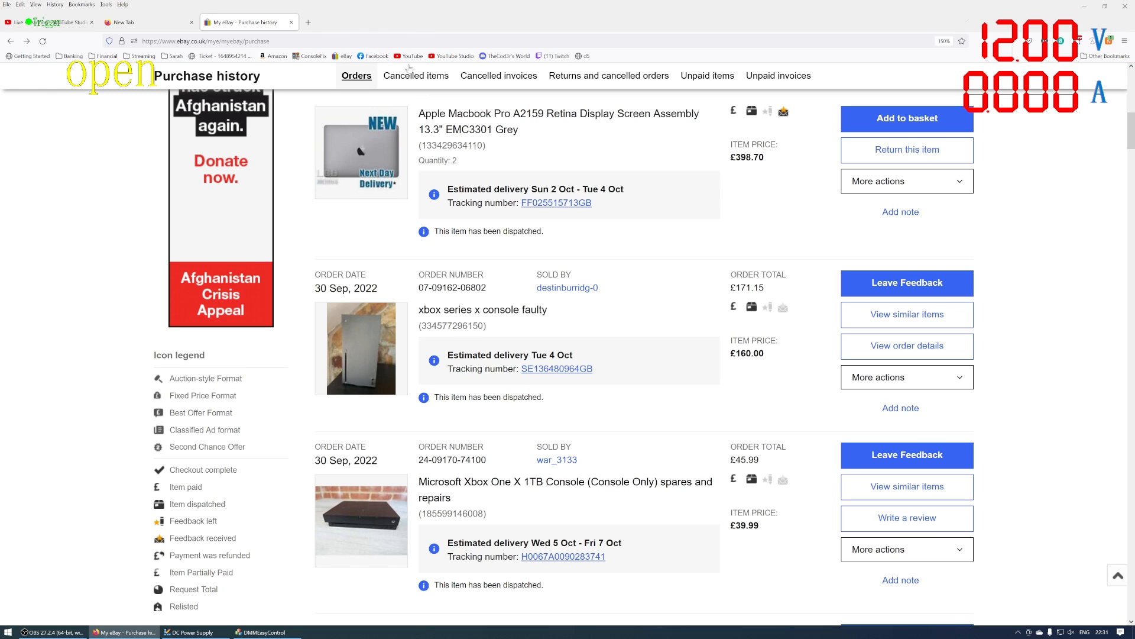
pyautogui.moveTo(594, 298)
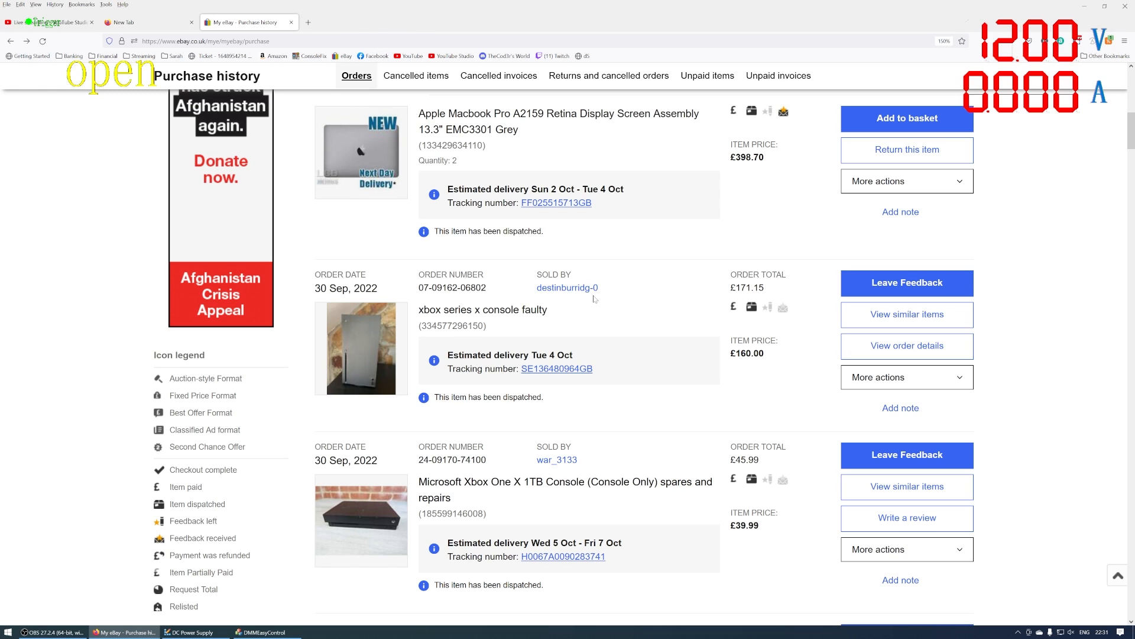
pyautogui.moveTo(699, 326)
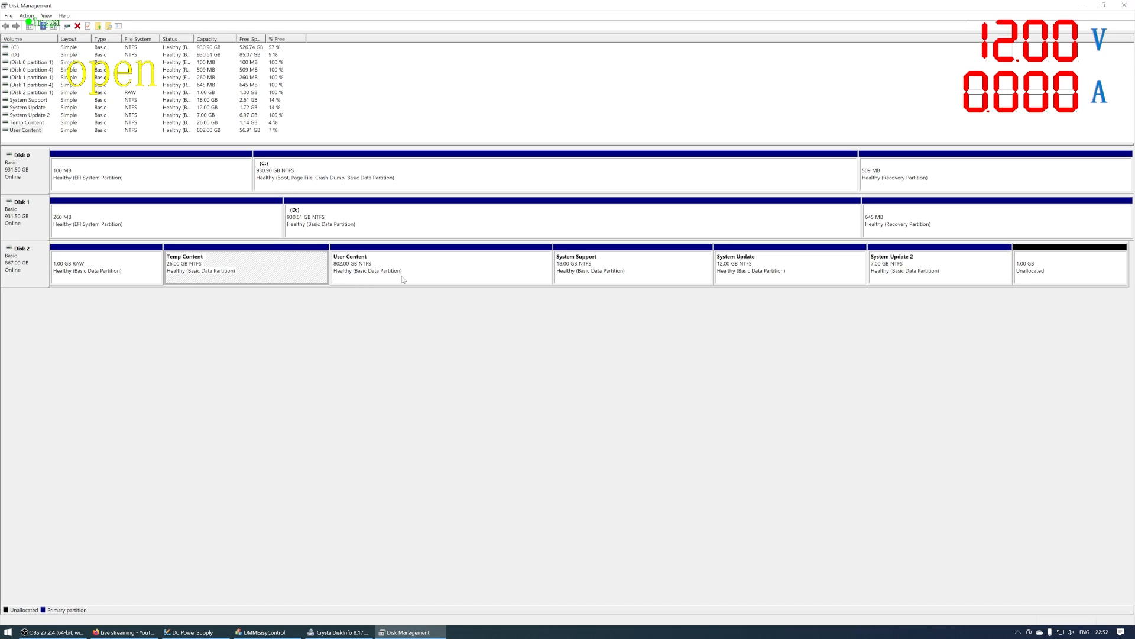
# Step: Close Disk Management after viewing Disk 2's Xbox partitions
pyautogui.click(441, 267)
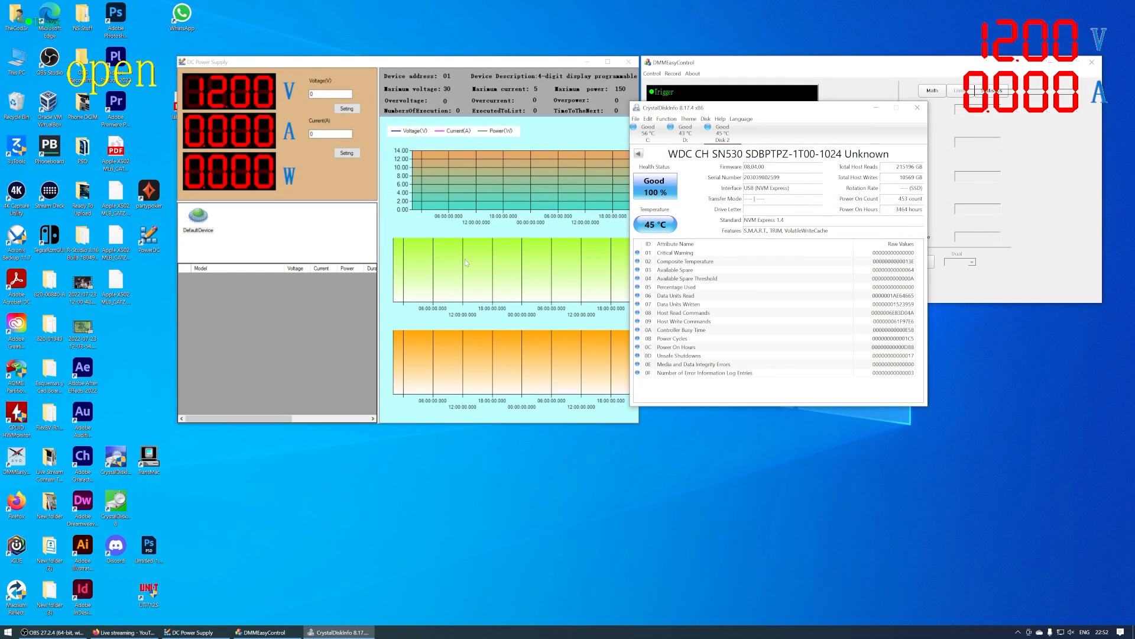
pyautogui.moveTo(776, 386)
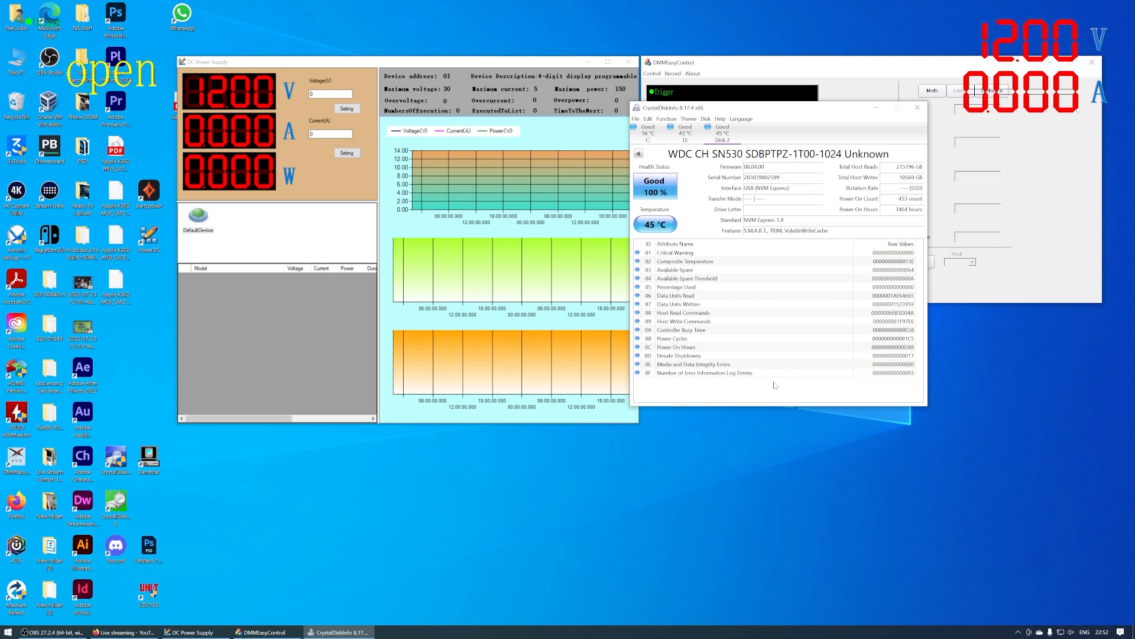
pyautogui.moveTo(819, 327)
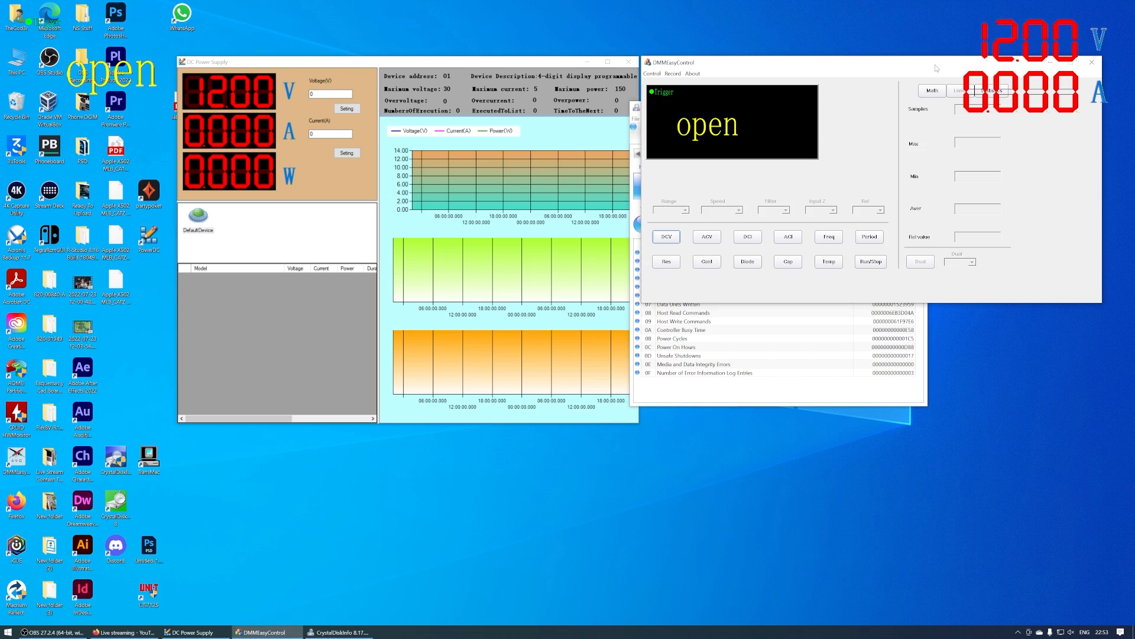
# Step: Bring the DMMEasyControl multimeter window in front of CrystalDiskInfo
pyautogui.click(337, 631)
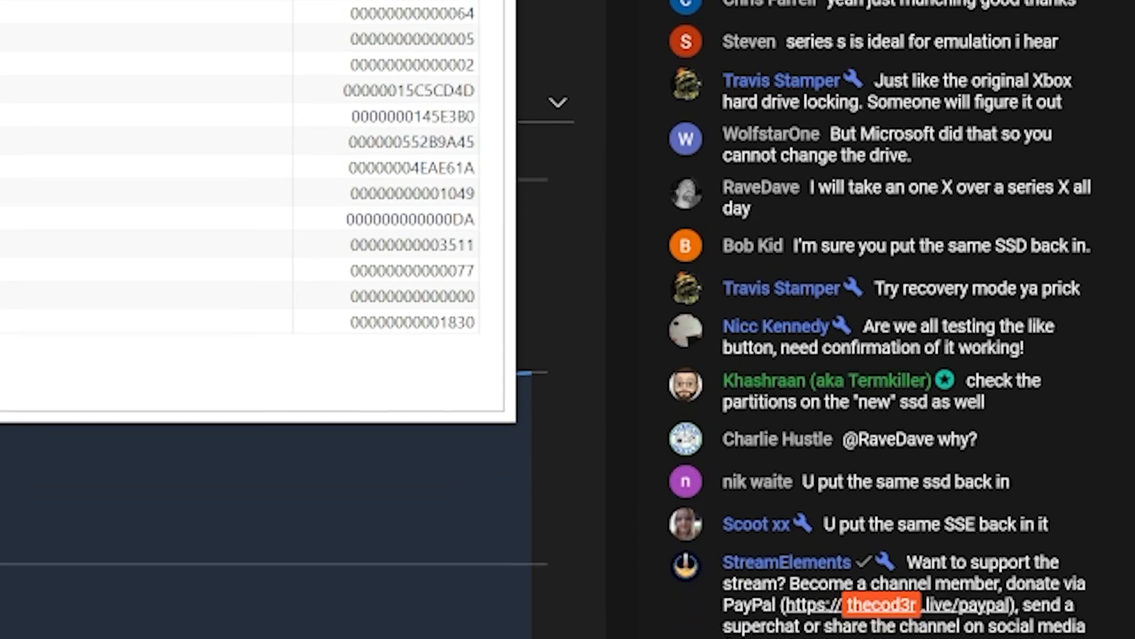
pyautogui.scroll(-3)
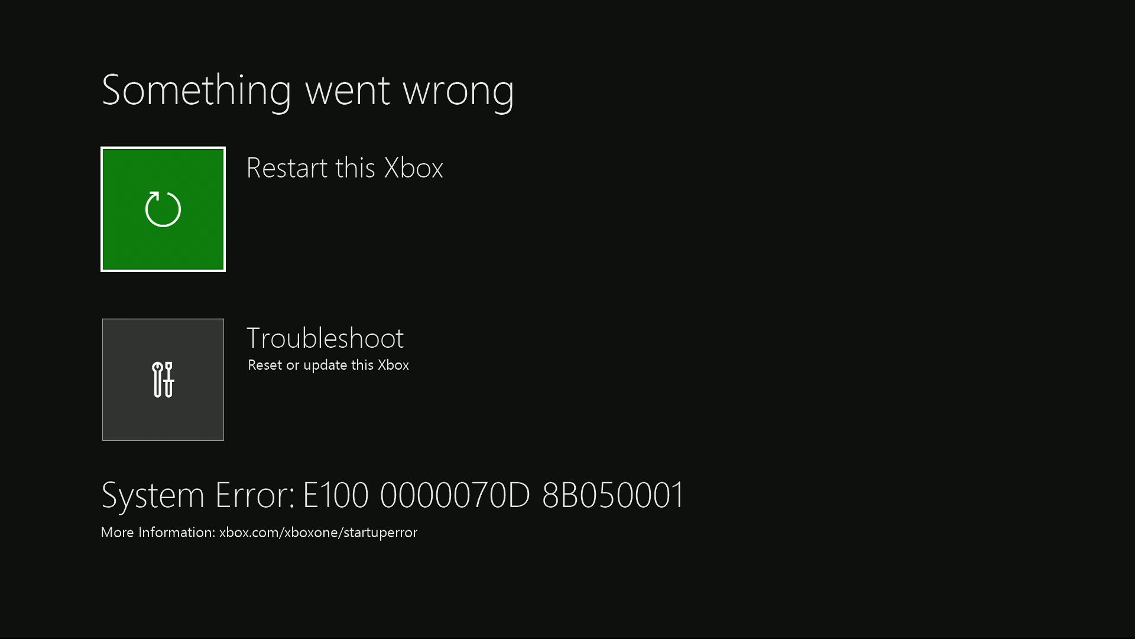
pyautogui.click(162, 209)
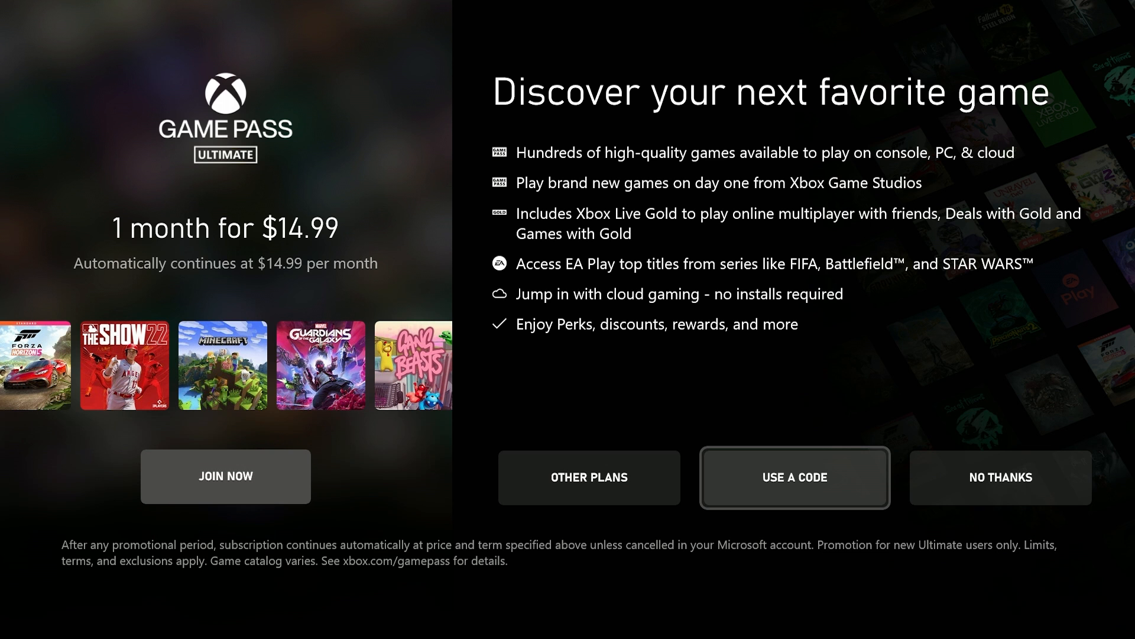
pyautogui.moveTo(1001, 476)
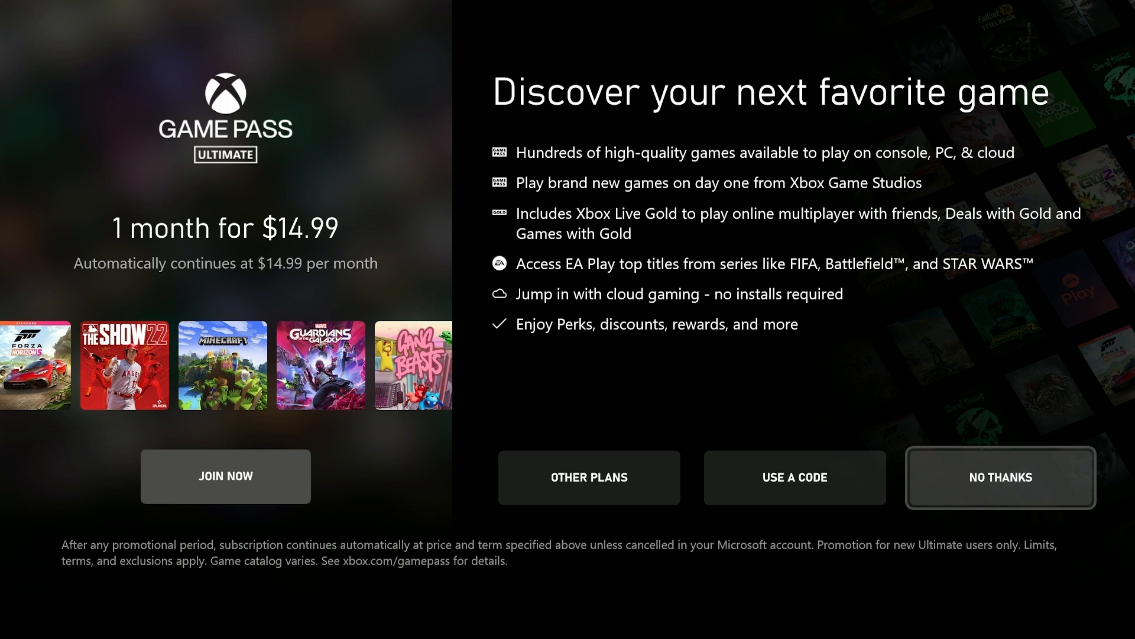
# Step: Decline the Game Pass Ultimate offer with No Thanks
pyautogui.click(999, 477)
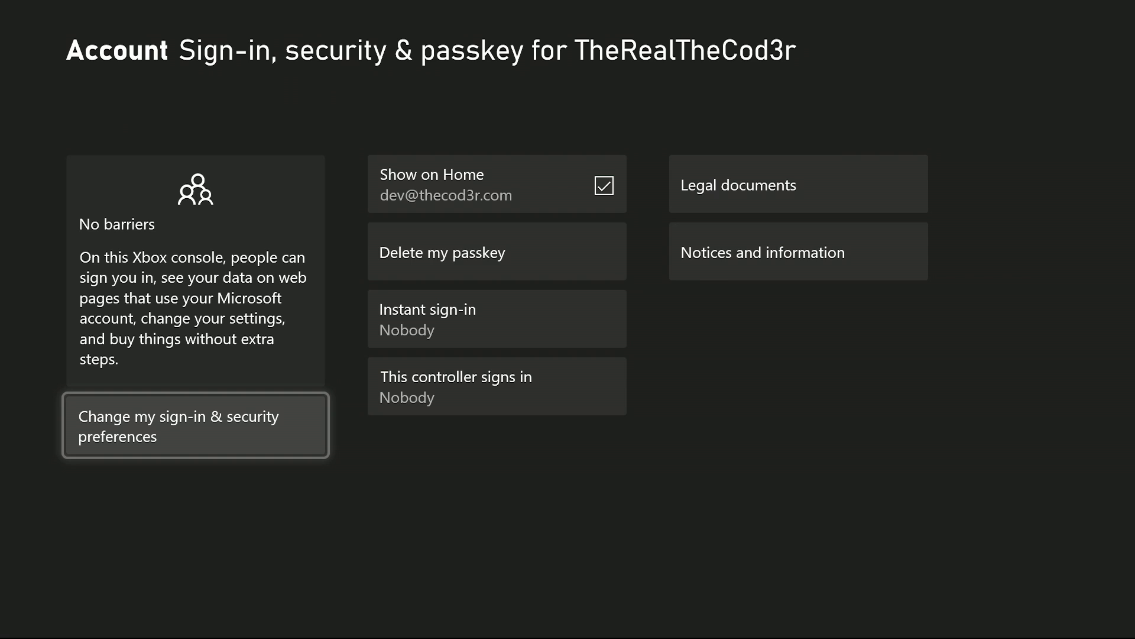